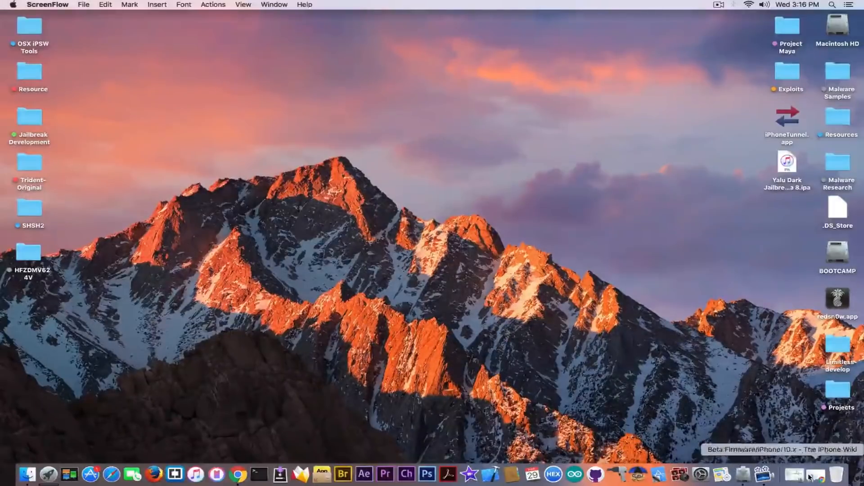
Bring up the Beta Firmware/iPhone/10.x wiki page and scroll through the iPhone 5 and 5c tables
left_click(238, 474)
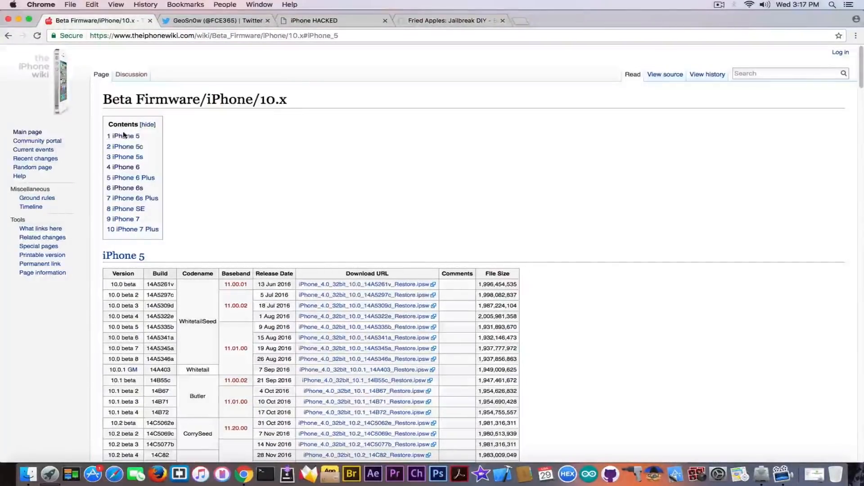
scroll("down", 3)
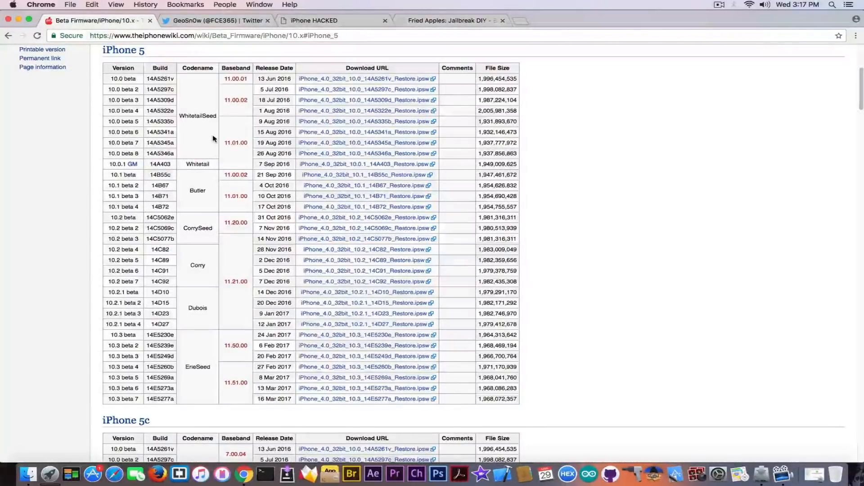
scroll("down", 3)
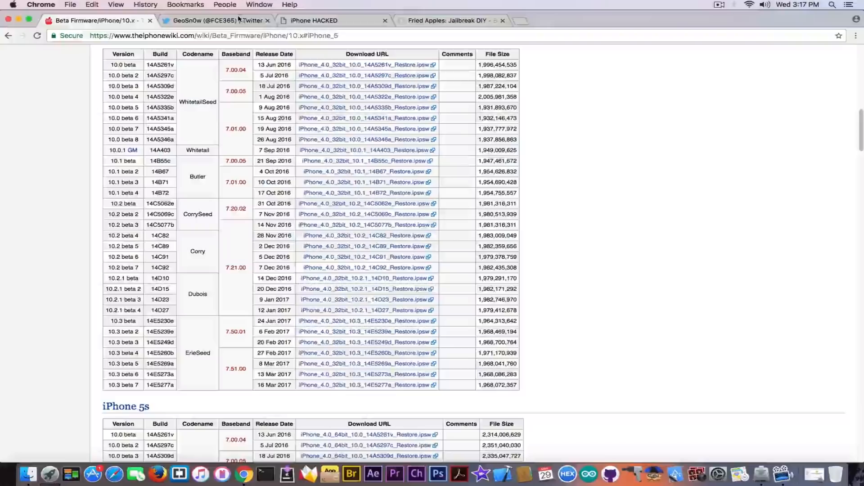
left_click(215, 21)
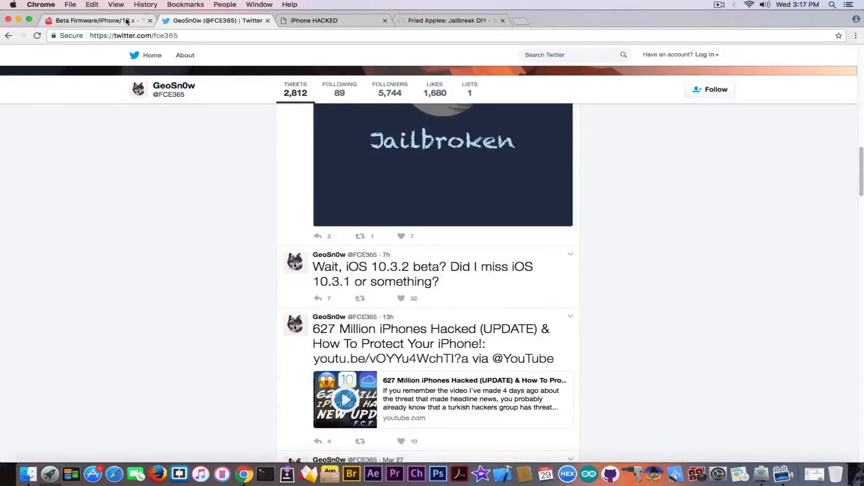
Return to the wiki page and scroll to the iPhone 5s table with its 10.3.2 beta row
left_click(93, 21)
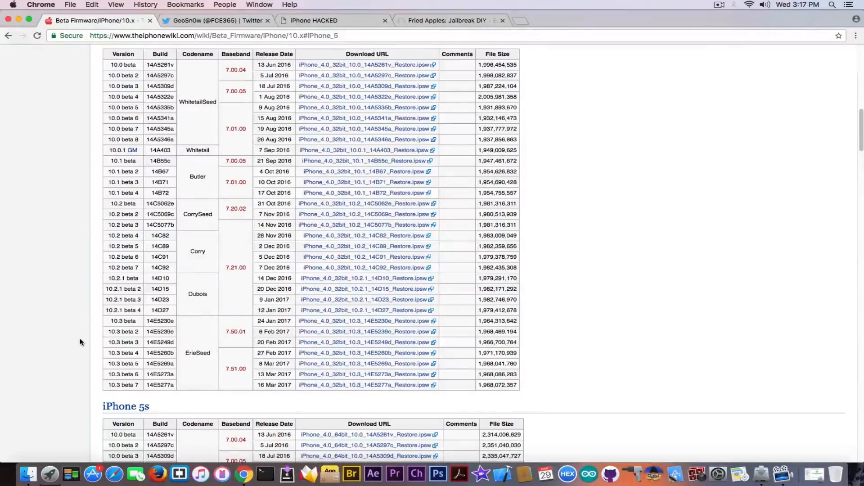
scroll("down", 3)
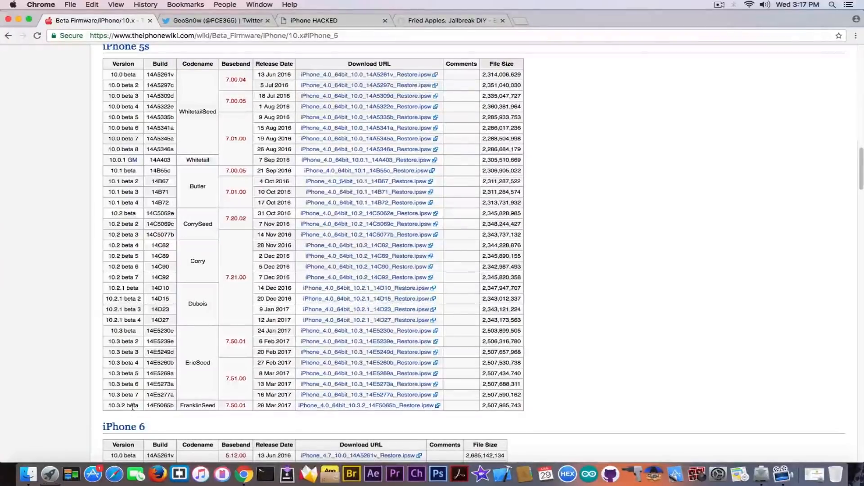
mouse_move(62, 360)
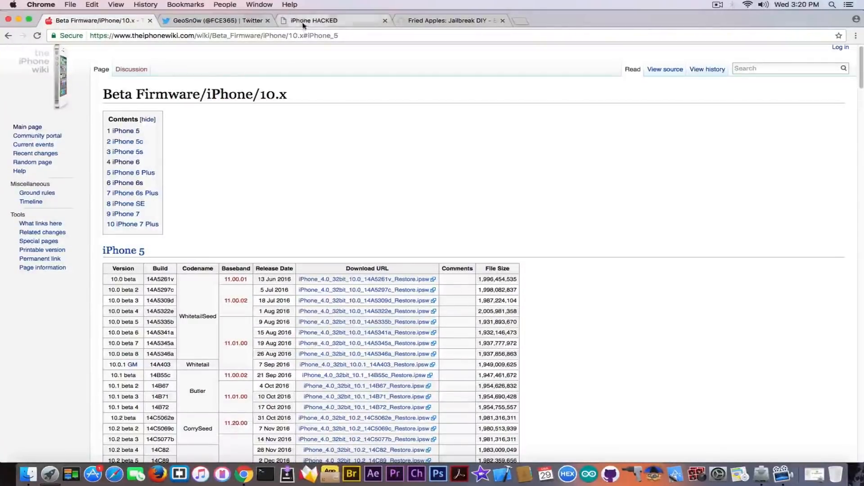
Switch to the wall.supplies Home Depot iOS 9.1-9.3.4 32-bit jailbreak page
left_click(331, 20)
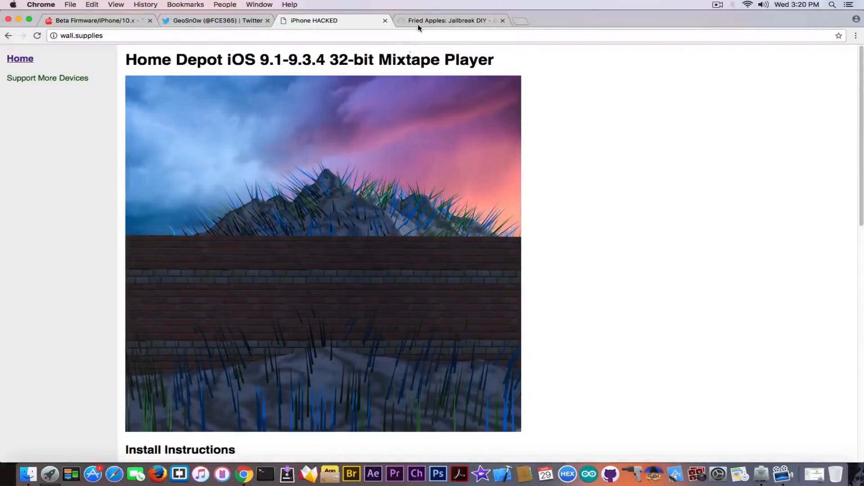
Switch to the Black Hat Asia 2017 Fried Apples: Jailbreak DIY page and read its description
left_click(450, 20)
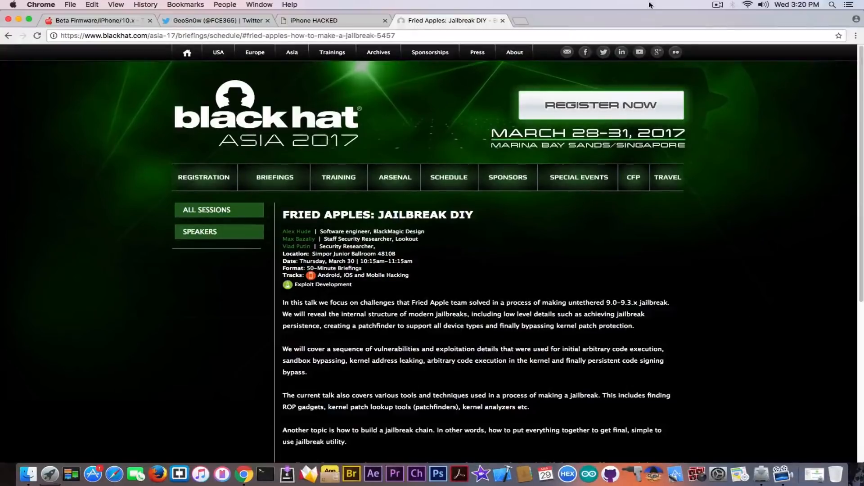
scroll("down", 3)
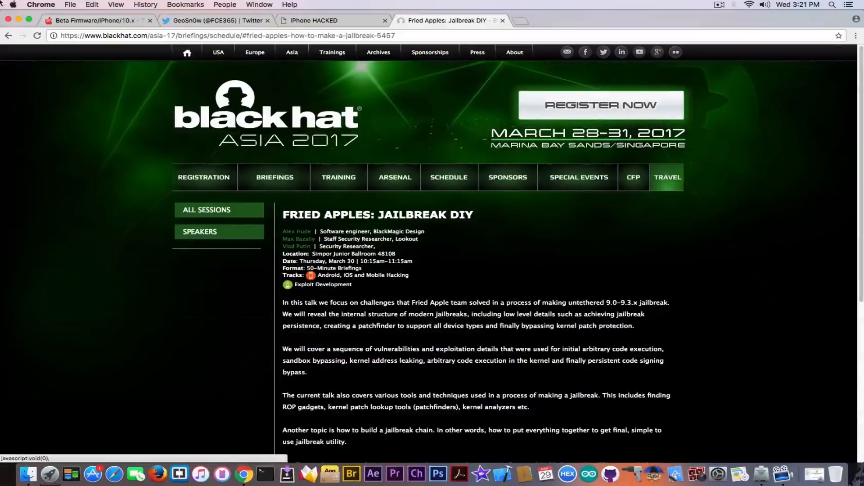
Back on the wiki page, start downloading the iPhone 5s 10.3.2 beta Restore.ipsw
left_click(94, 21)
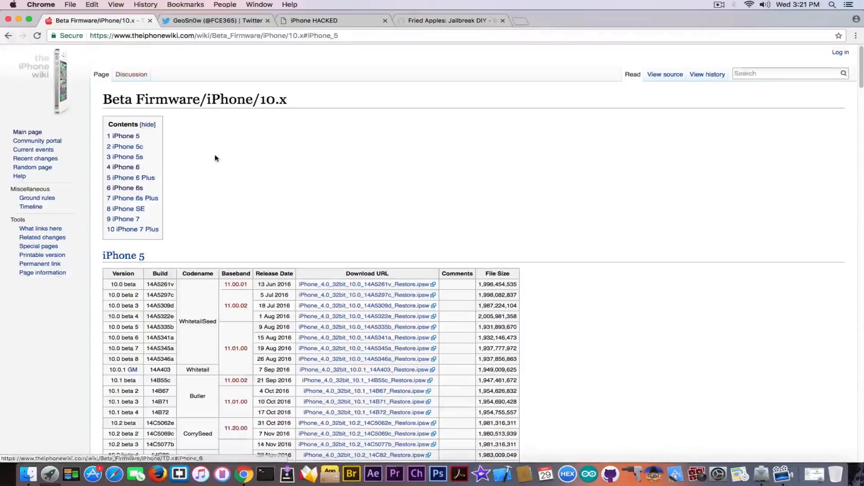
scroll("down", 3)
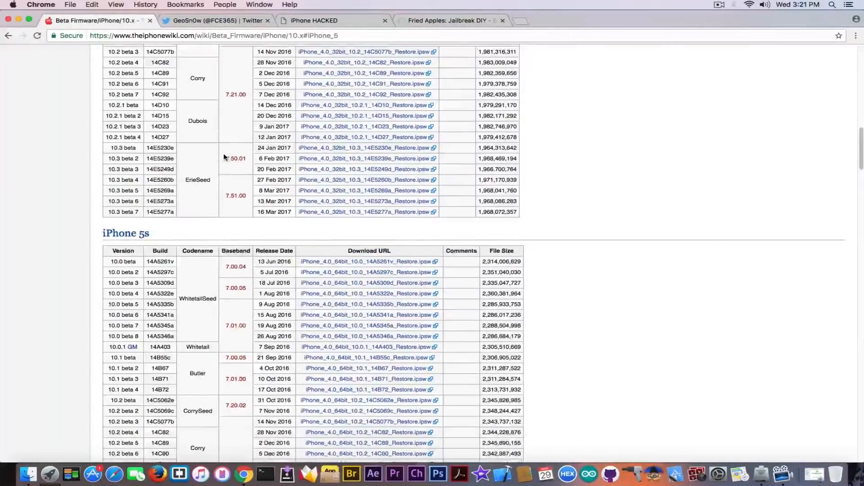
scroll("down", 3)
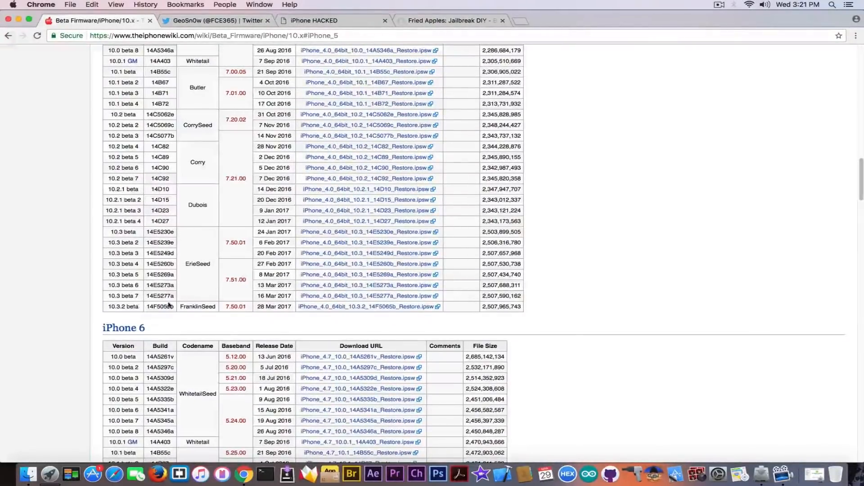
left_click(367, 306)
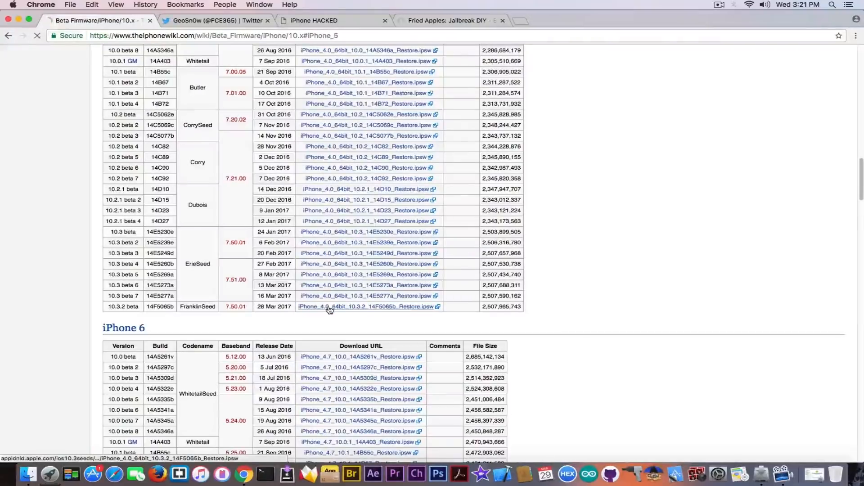
left_click(367, 306)
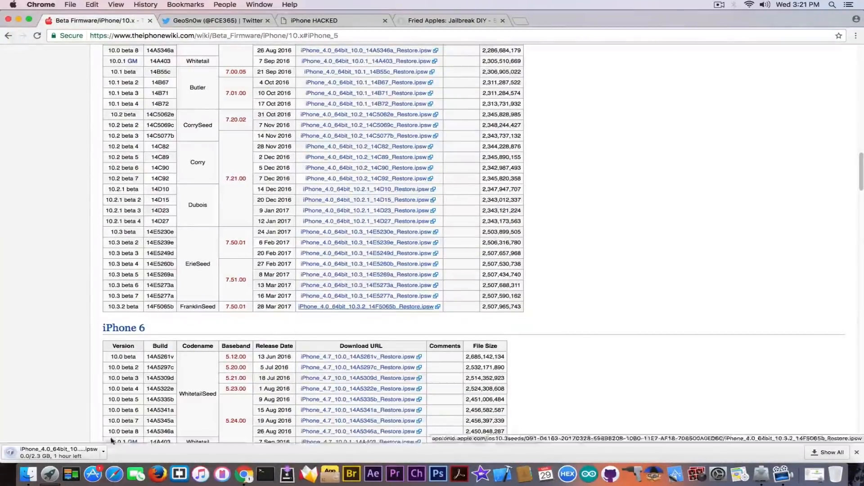
Cancel the running IPSW download from the download shelf and scroll to the iPhone 5 table
left_click(9, 452)
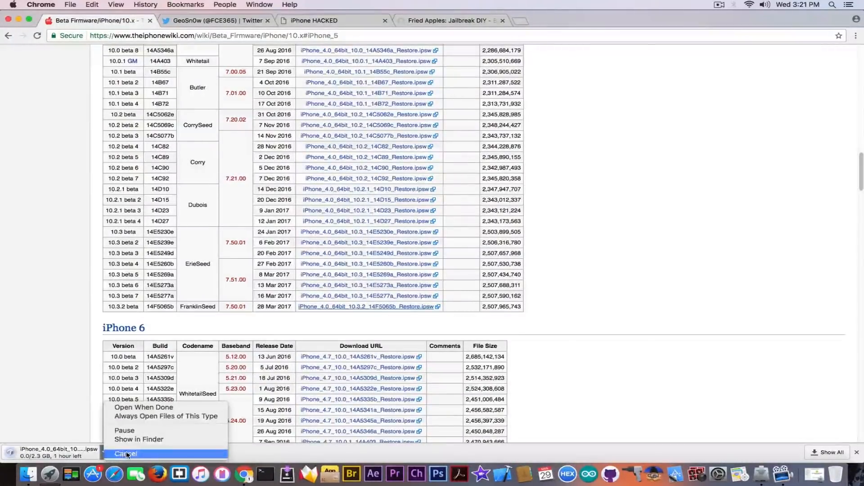
left_click(126, 453)
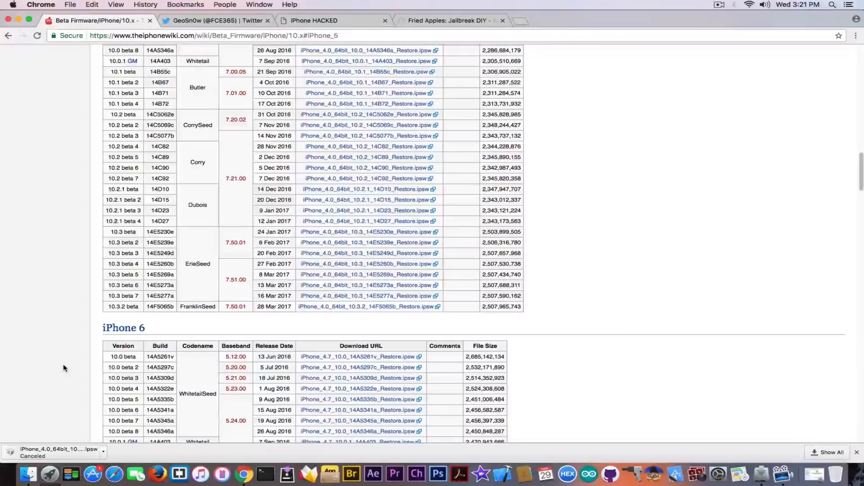
scroll("down", 3)
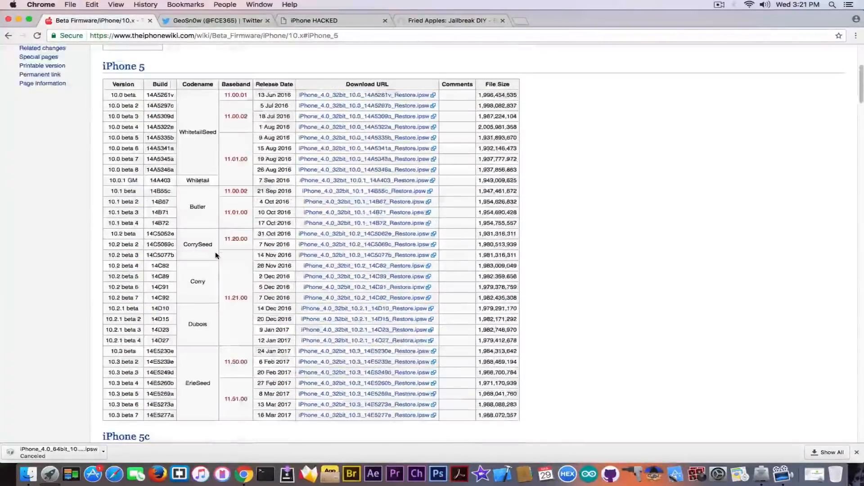
scroll("down", 3)
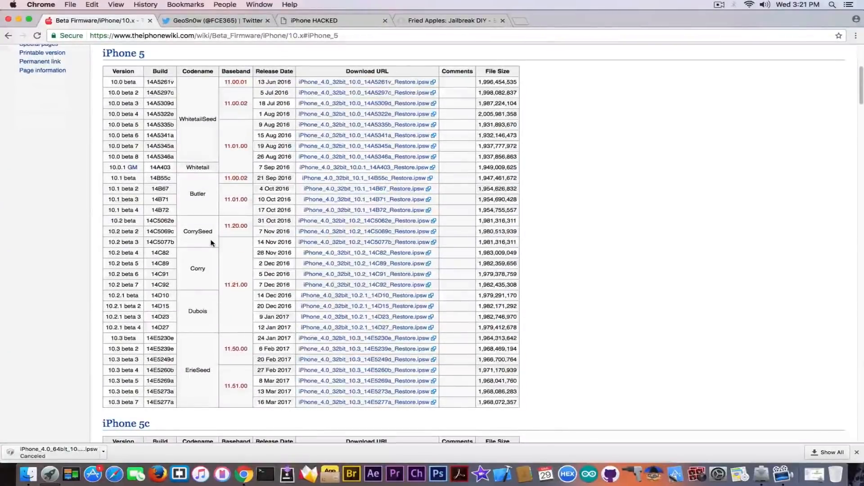